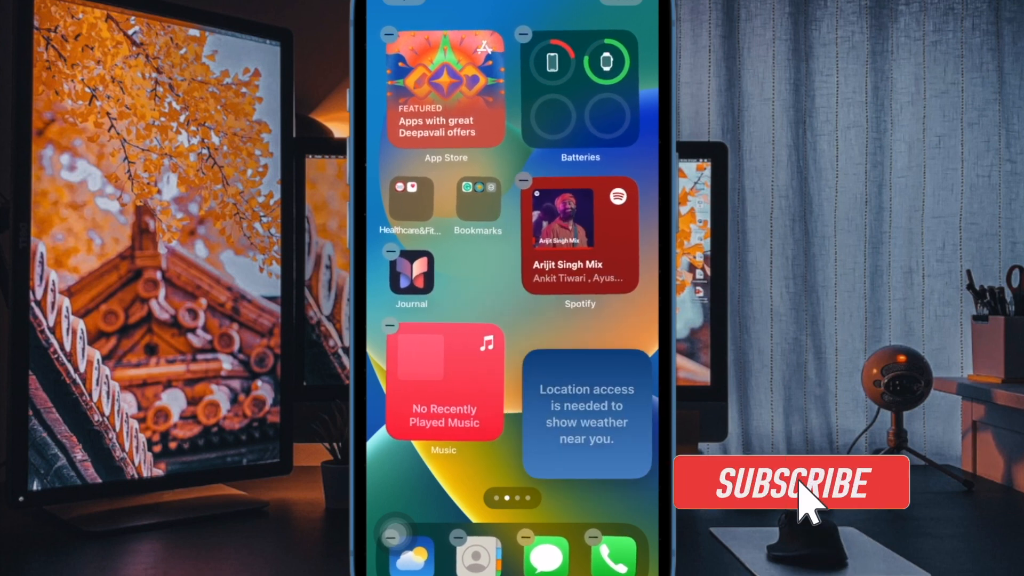
- Leave icon edit mode and launch Settings from the App Library's Utilities folder
left_click(795, 489)
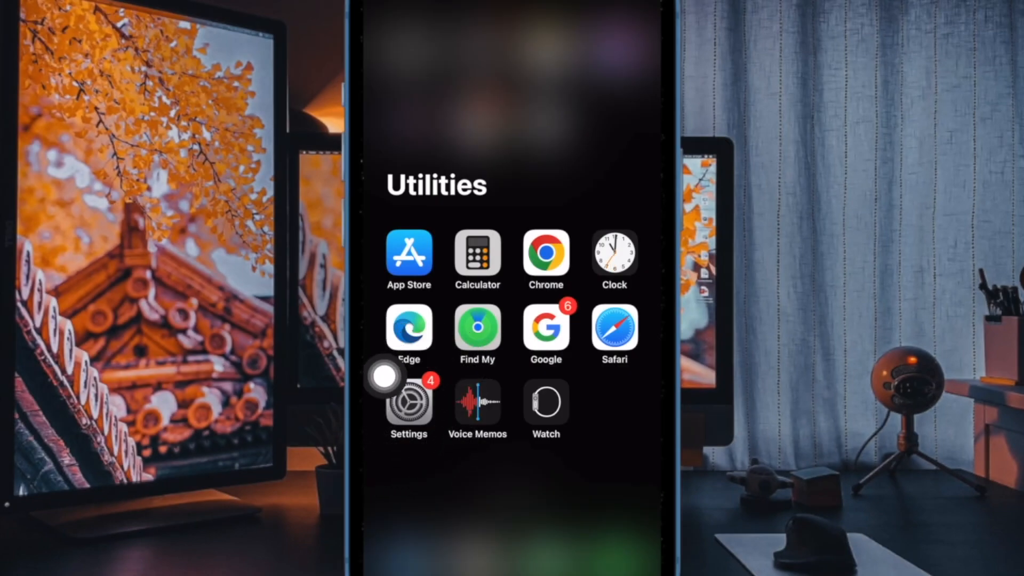
left_click(409, 402)
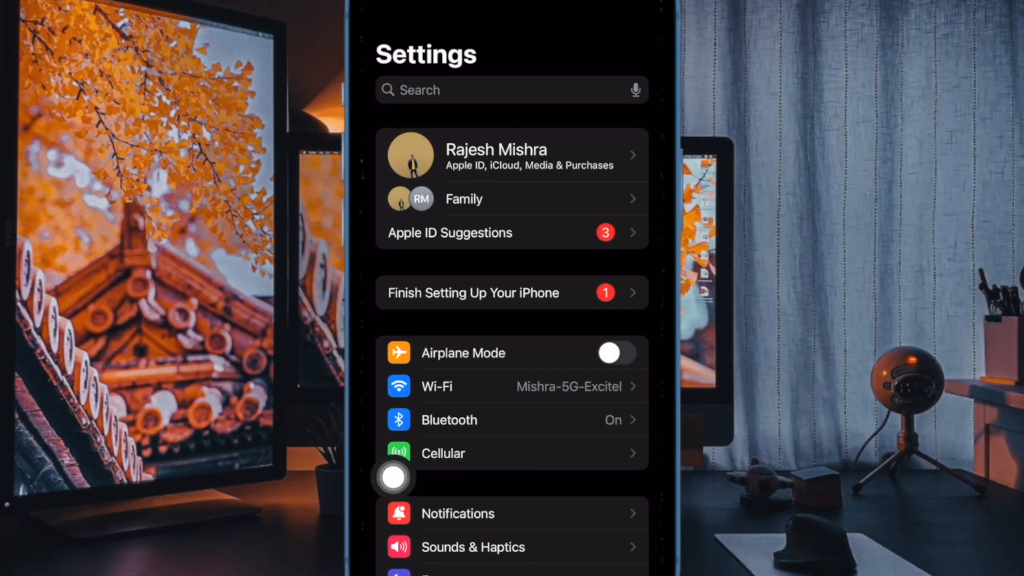
- Scroll down the Face ID & Passcode page to reveal Stolen Device Protection
scroll("down", 3)
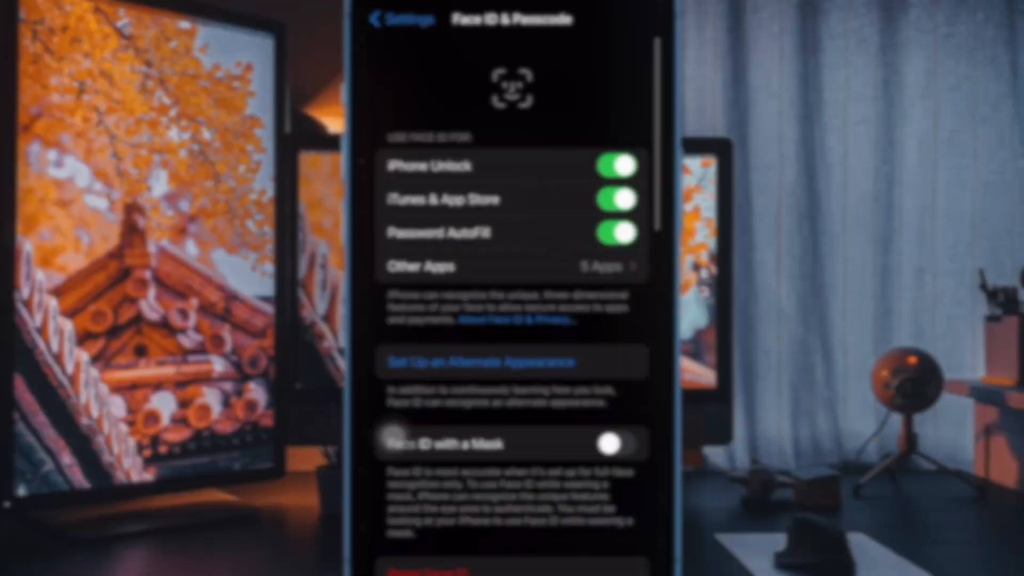
scroll("down", 3)
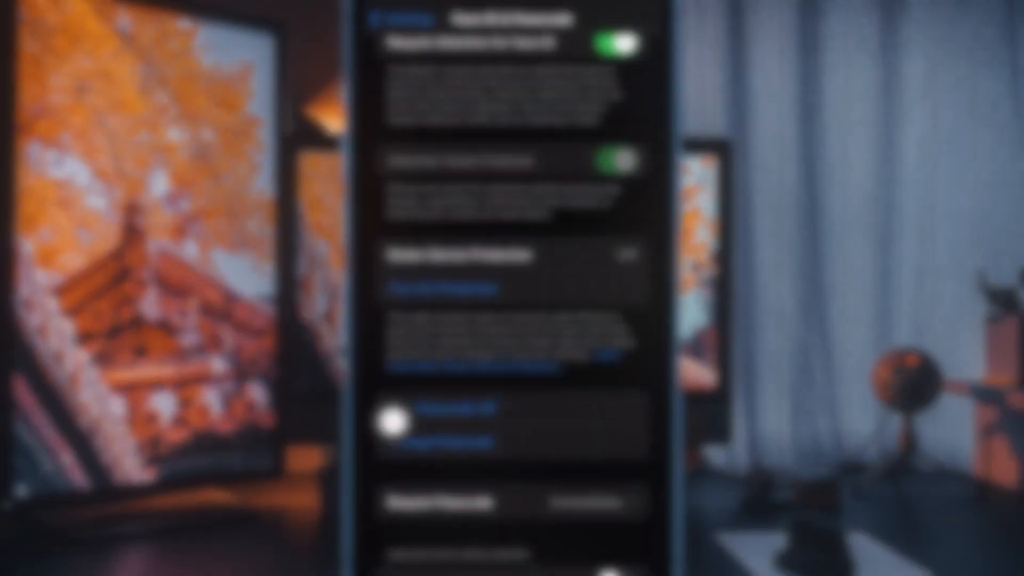